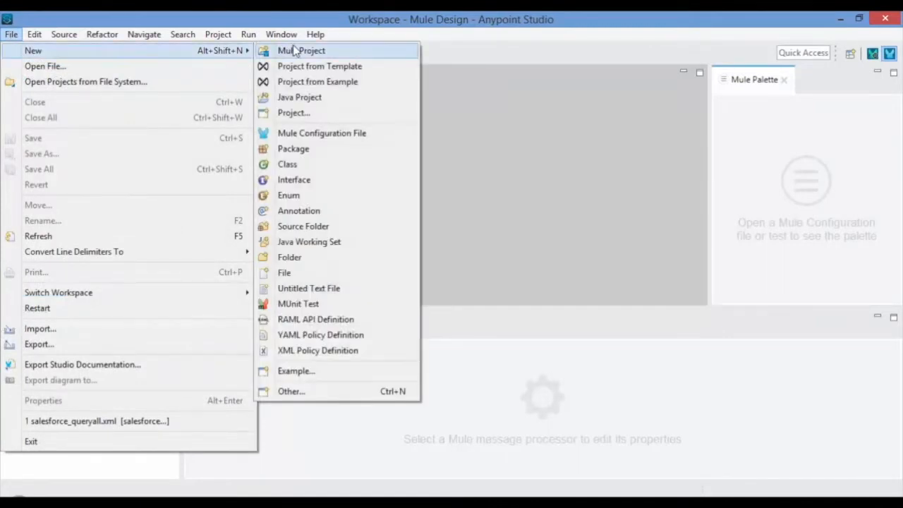
Create the salesforce_insert Mule project and add the Salesforce module to its module list
click(301, 51)
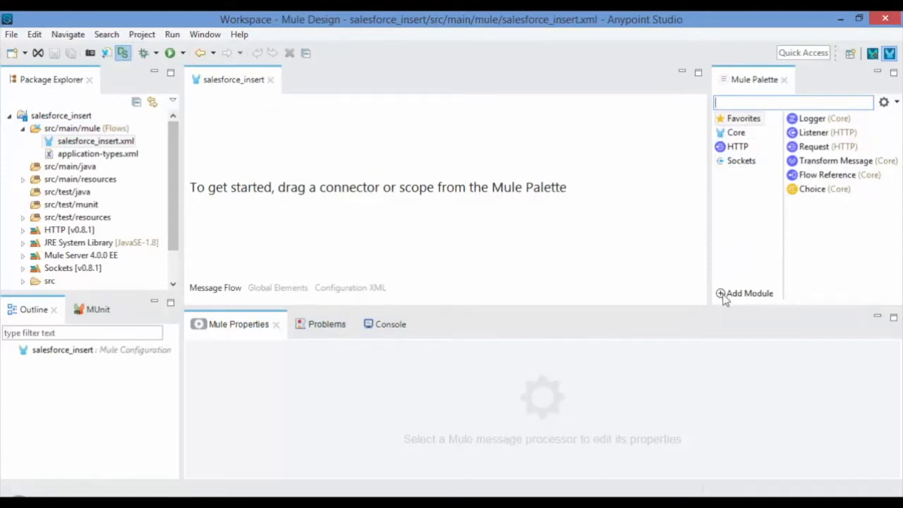
click(745, 292)
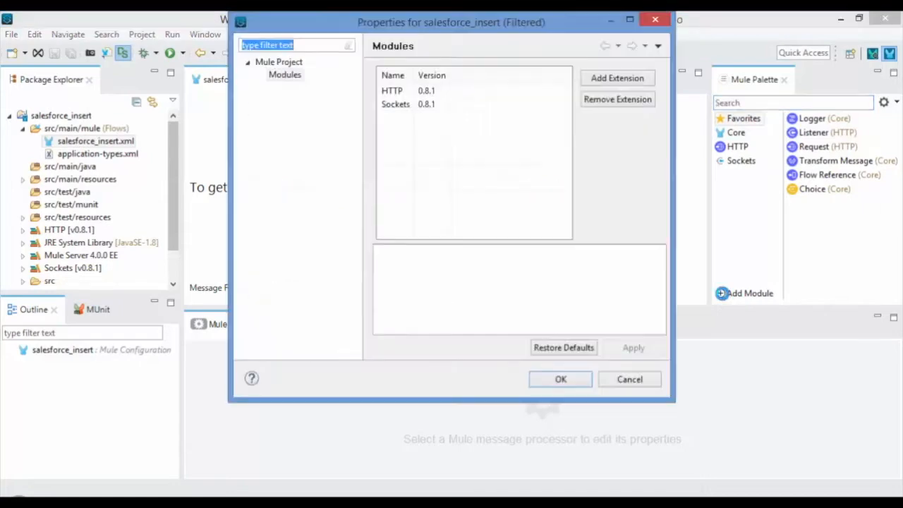
click(616, 77)
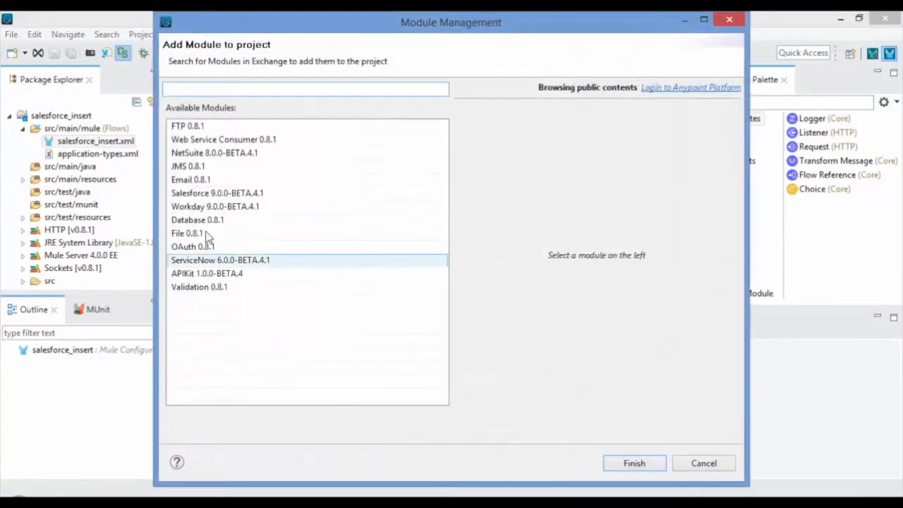
click(217, 192)
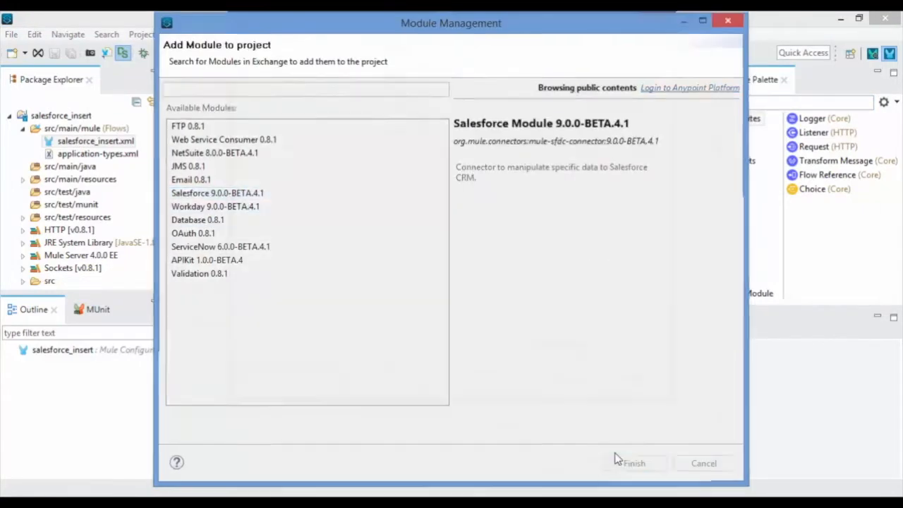
click(632, 463)
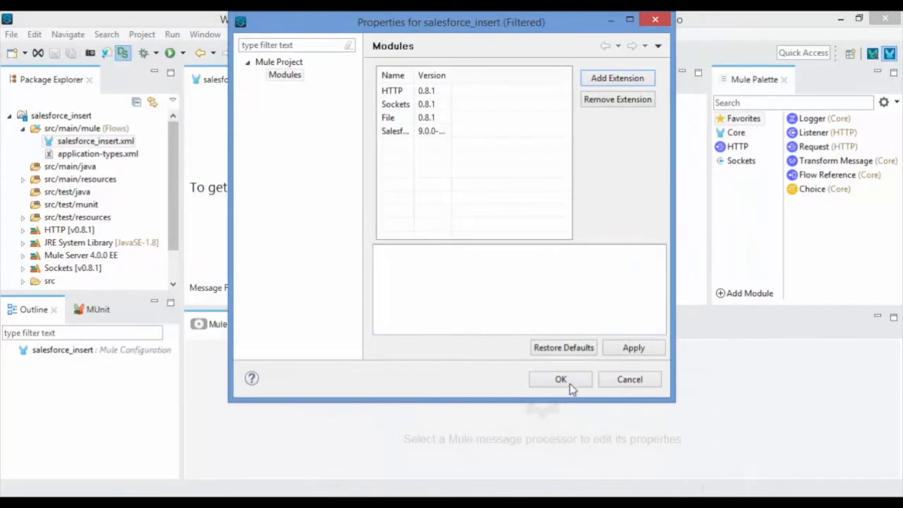
click(560, 378)
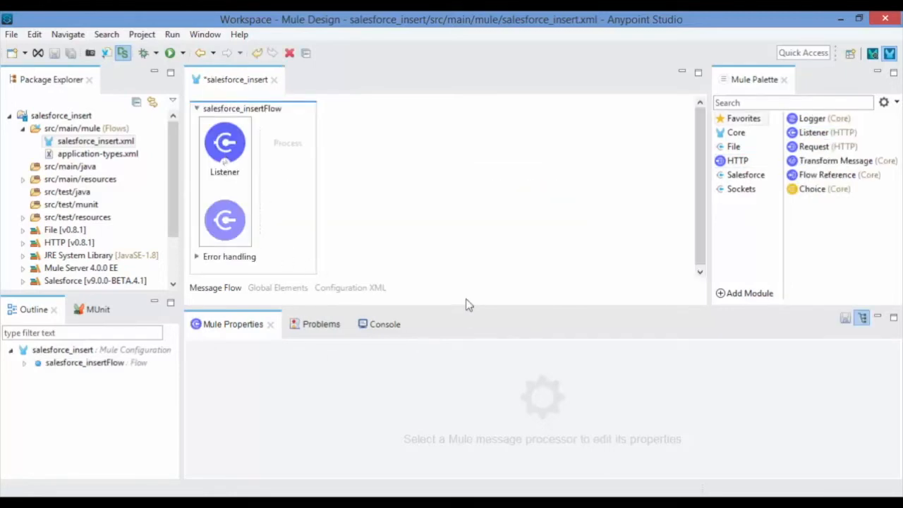
Give the Listener a new HTTP_Listener_config on port 8085, test the connection, and set path '/'
click(225, 148)
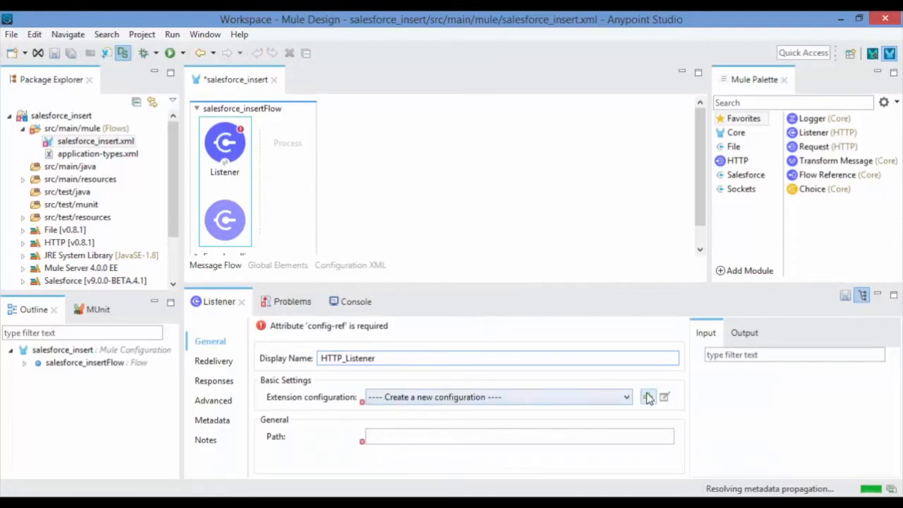
click(648, 396)
text(808)
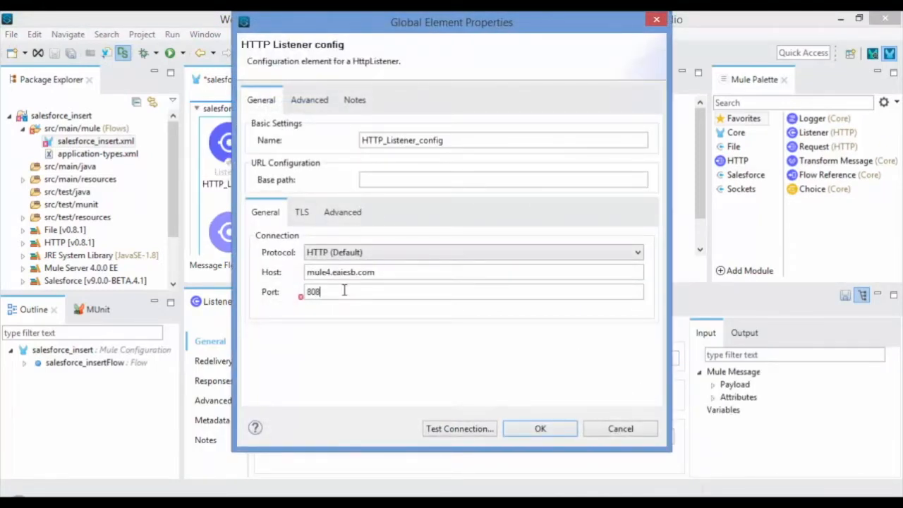
text(5)
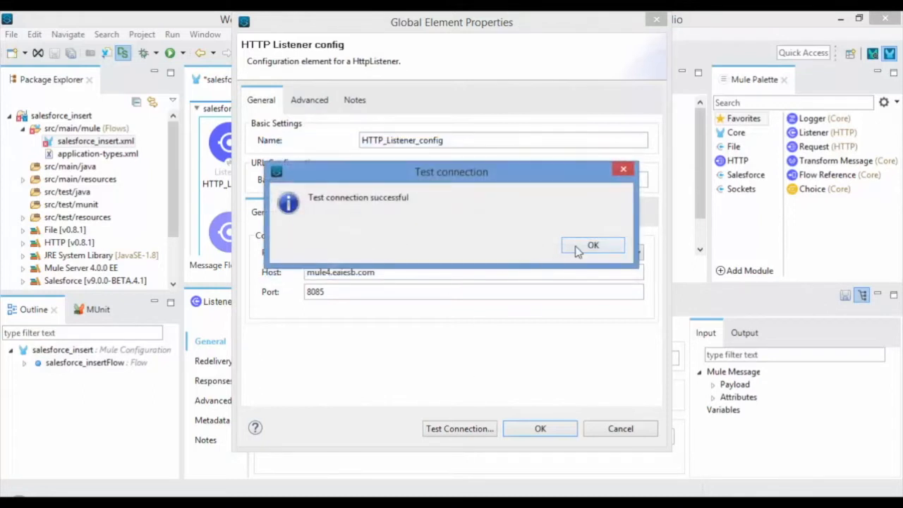
click(593, 245)
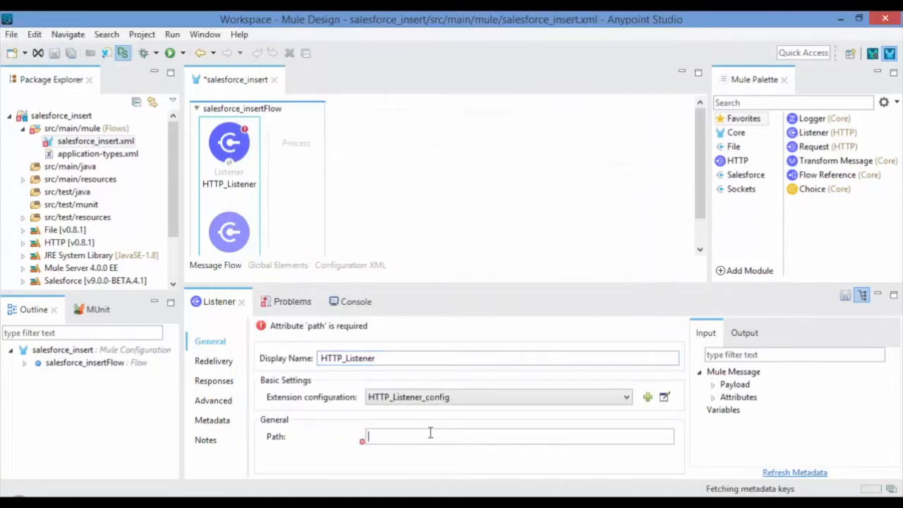
text(/)
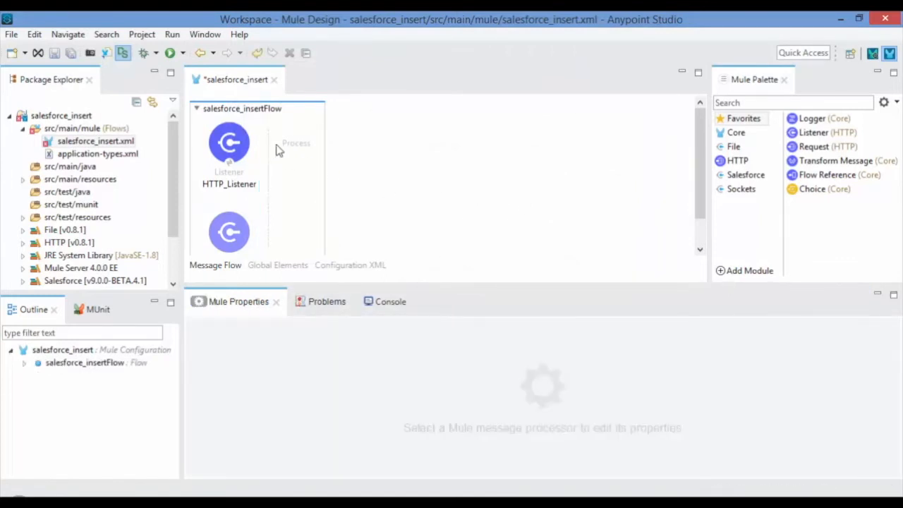
mouse_move(741, 189)
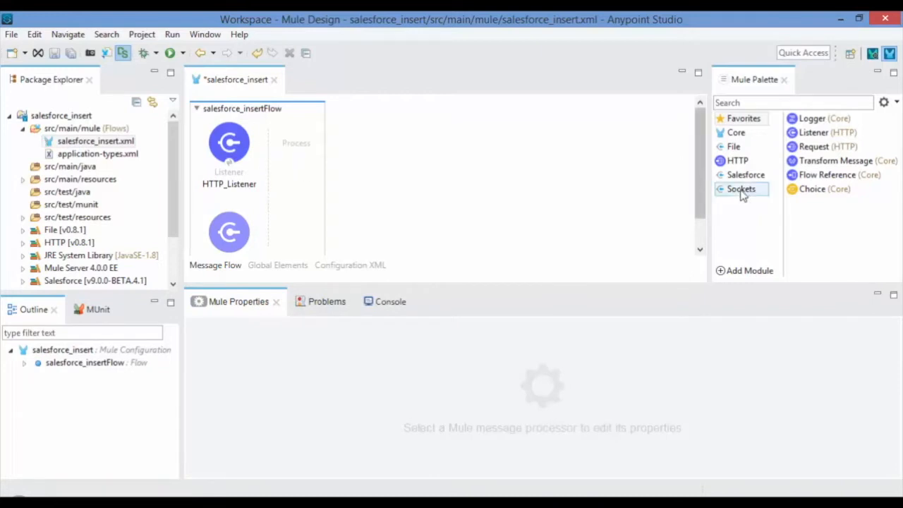
Add a File Read step with a File_Config whose working directory is D:\EAIESB\Mule4B\Input, connection tested
click(733, 145)
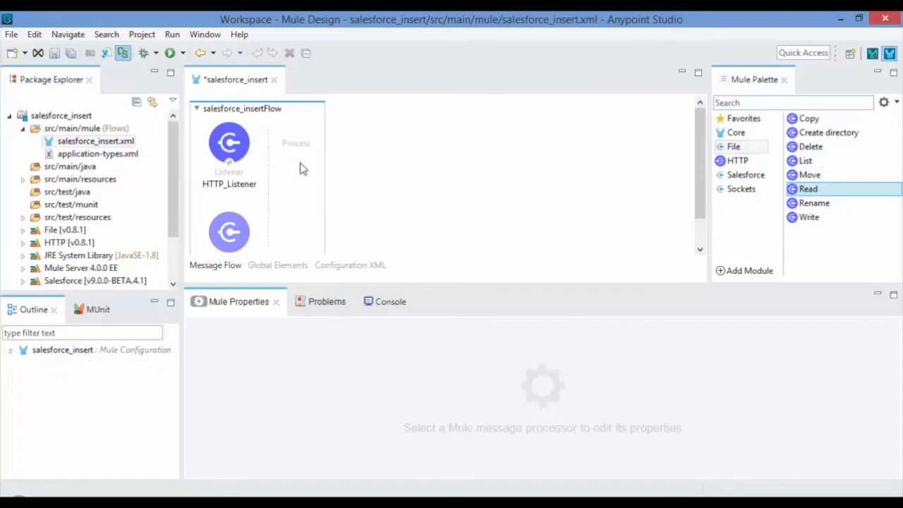
drag(806, 189, 302, 144)
text(ReadAccountData)
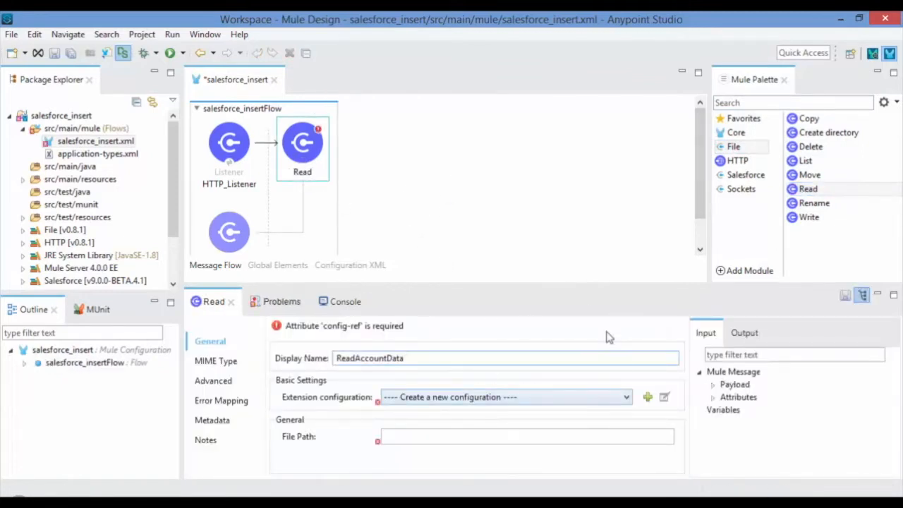
click(646, 396)
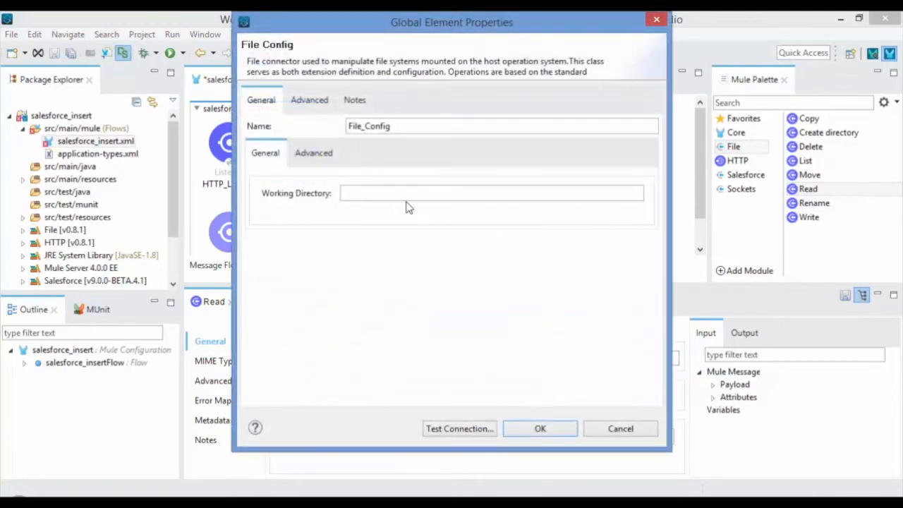
text(D:\EAIESB\Mule4B\Input)
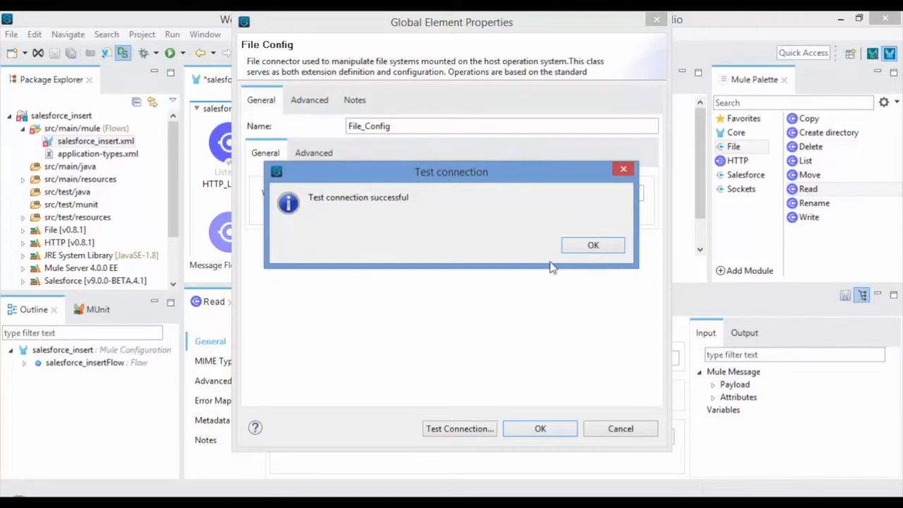
mouse_move(593, 245)
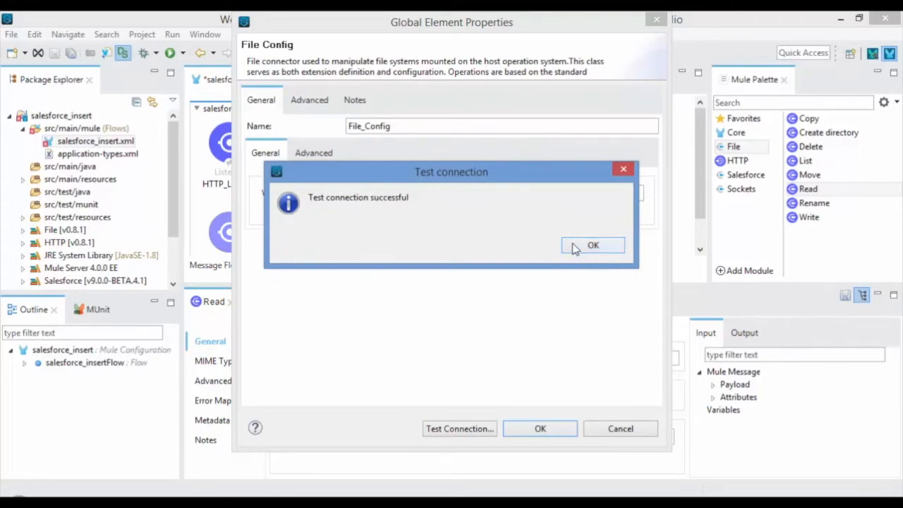
click(592, 246)
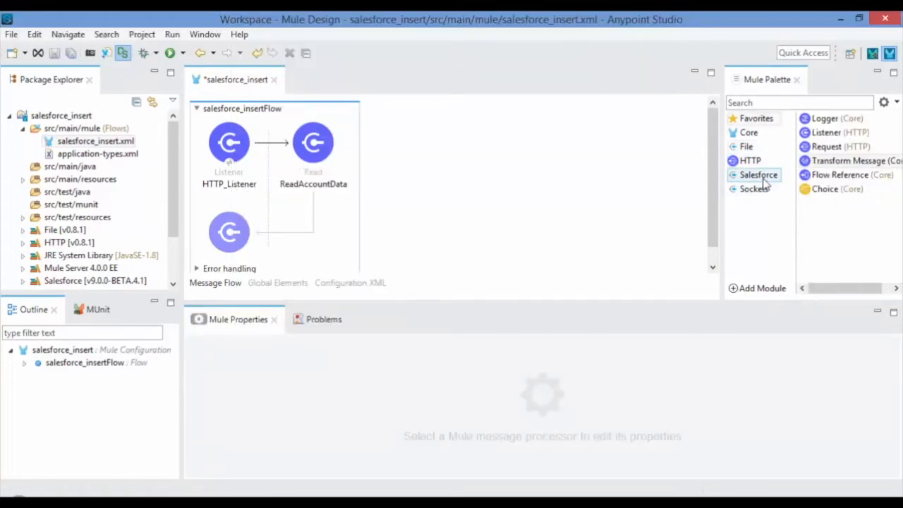
Place a Salesforce Create operation after ReadAccountData and name it SF_Insert
click(757, 175)
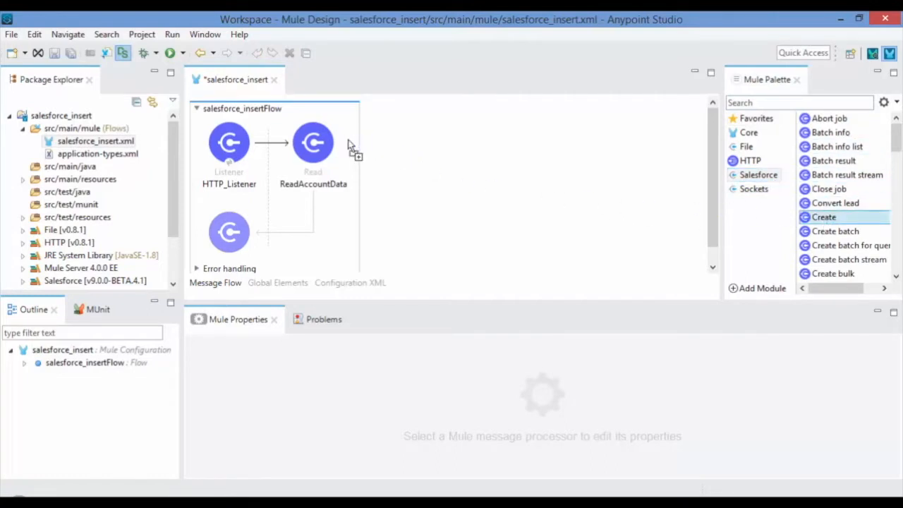
drag(824, 217, 396, 143)
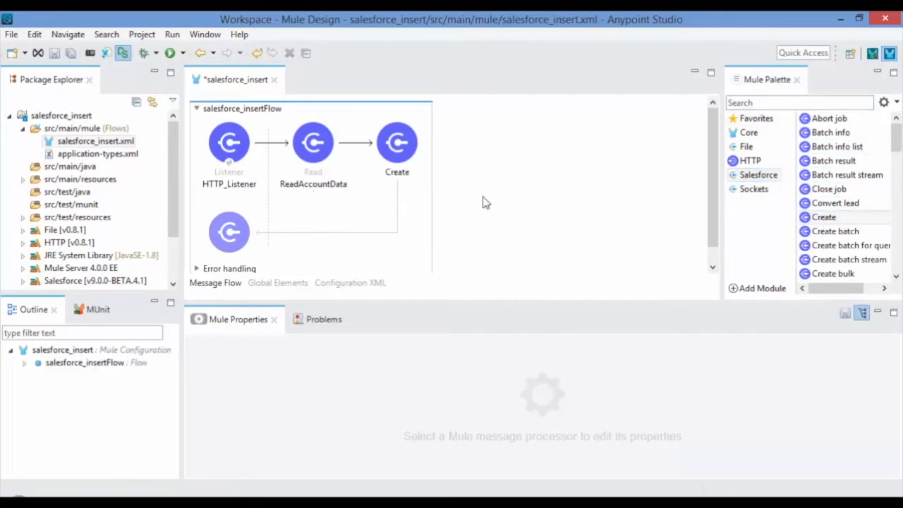
click(396, 142)
text(SF_Insert)
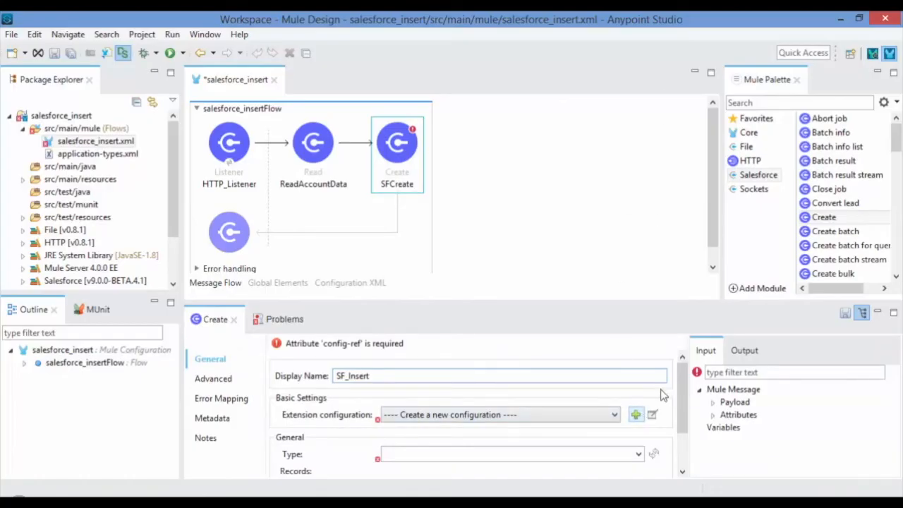
click(634, 414)
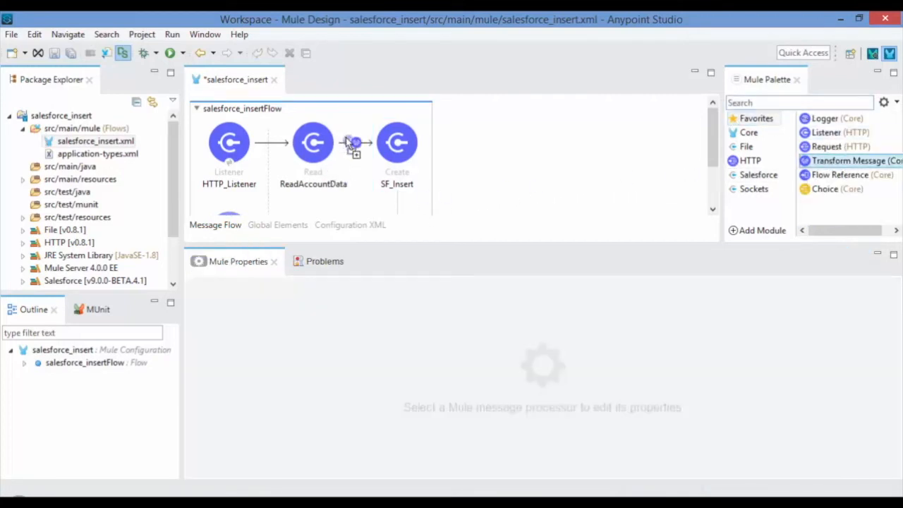
Insert a Transform Message before SF_Insert with input metadata typed as an example-based Account JSON
drag(854, 161, 409, 142)
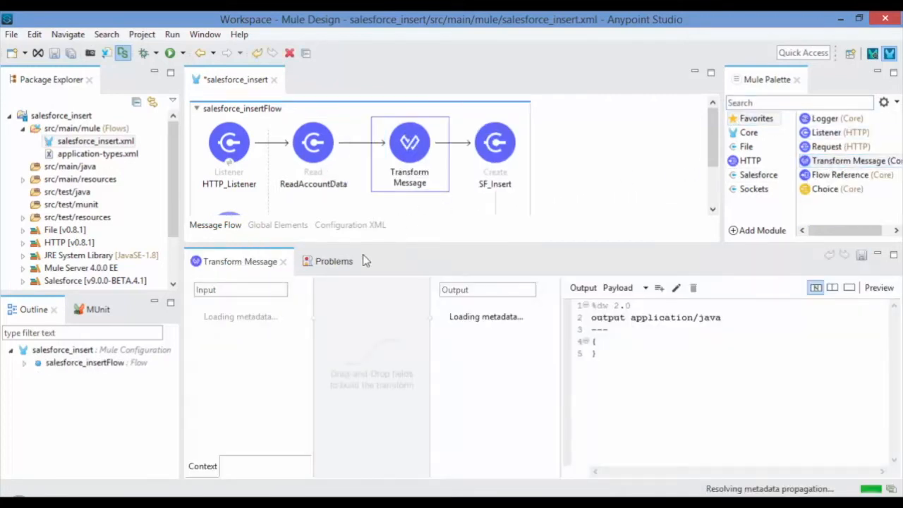
mouse_move(355, 275)
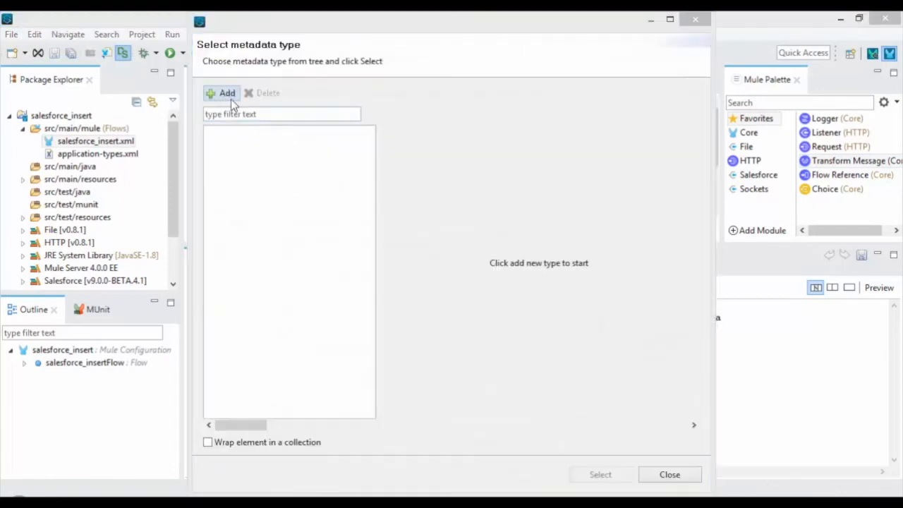
click(222, 93)
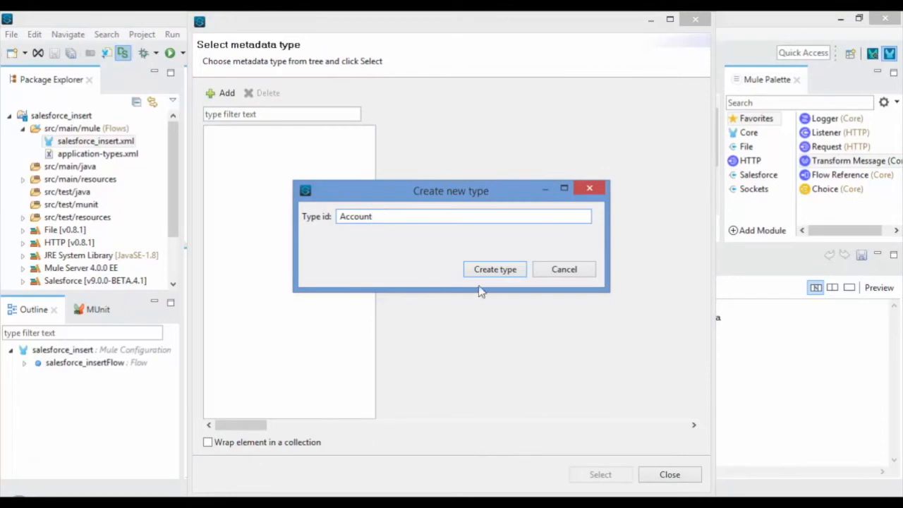
click(494, 268)
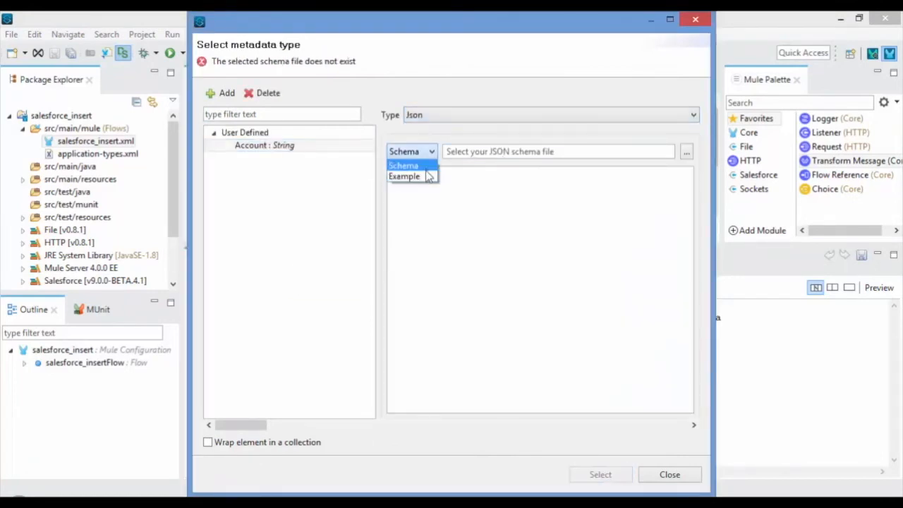
click(403, 175)
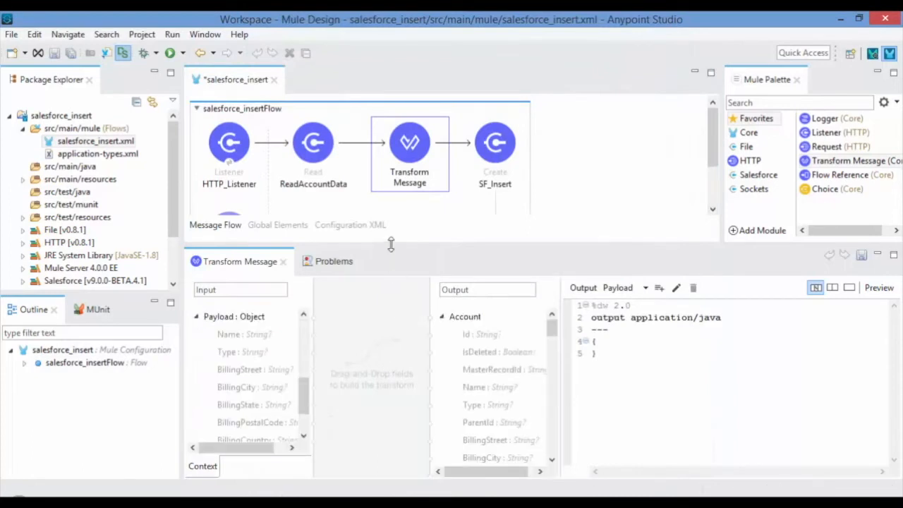
drag(392, 243, 397, 206)
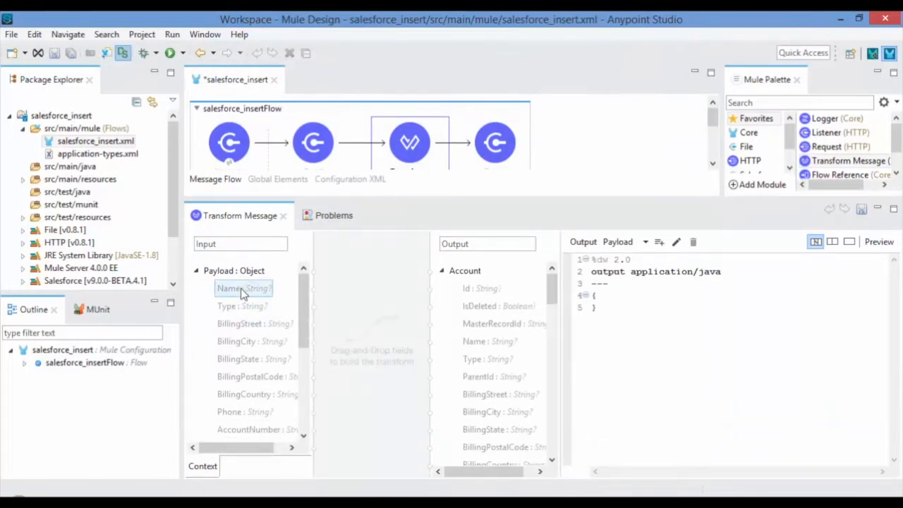
Map Name into the Account output, then define the response metadata from the JsonSample example file
drag(243, 288, 364, 319)
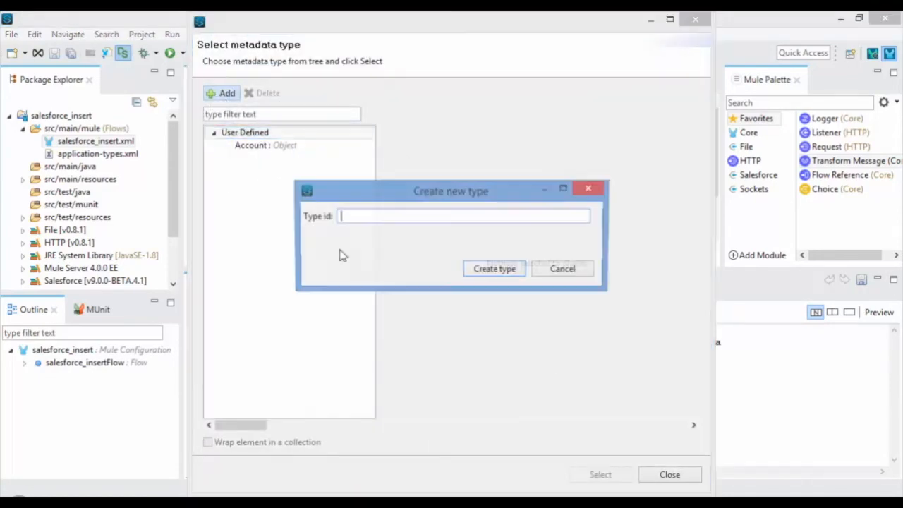
click(493, 268)
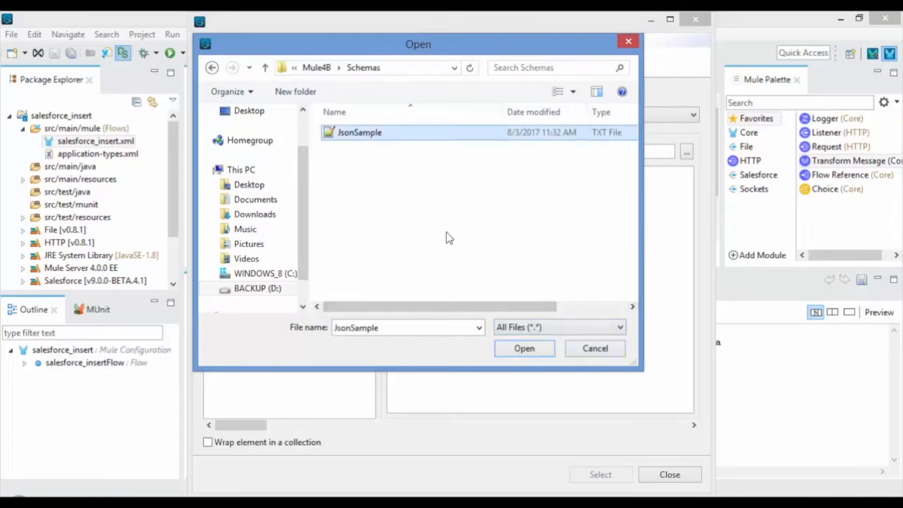
click(524, 347)
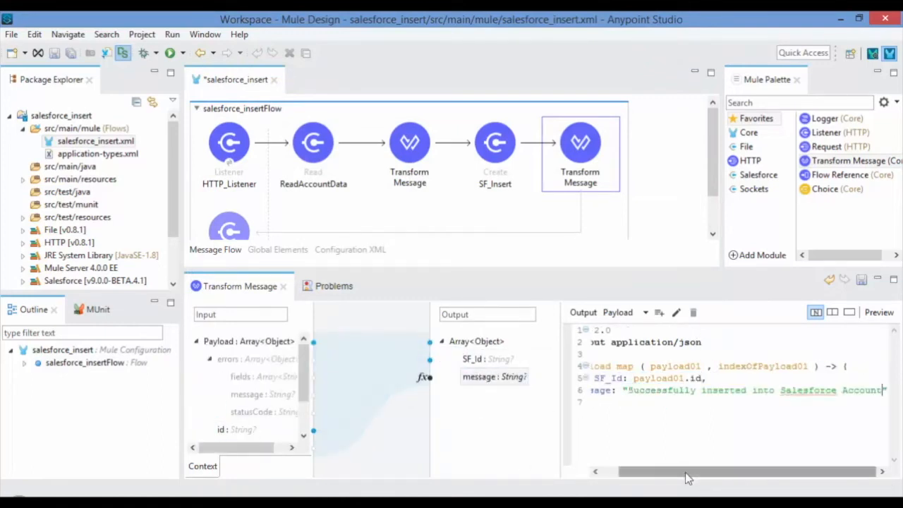
Run the salesforce_insert project from the flow canvas context menu
right_click(660, 158)
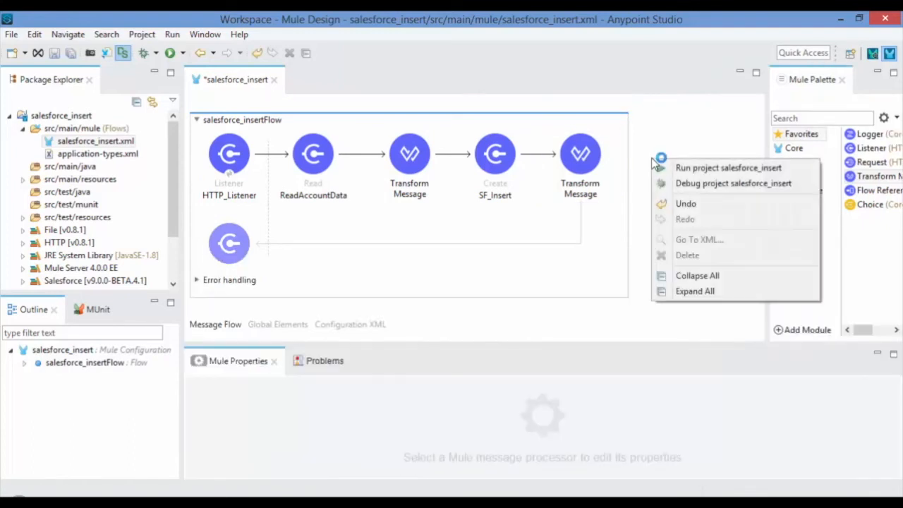
mouse_move(712, 168)
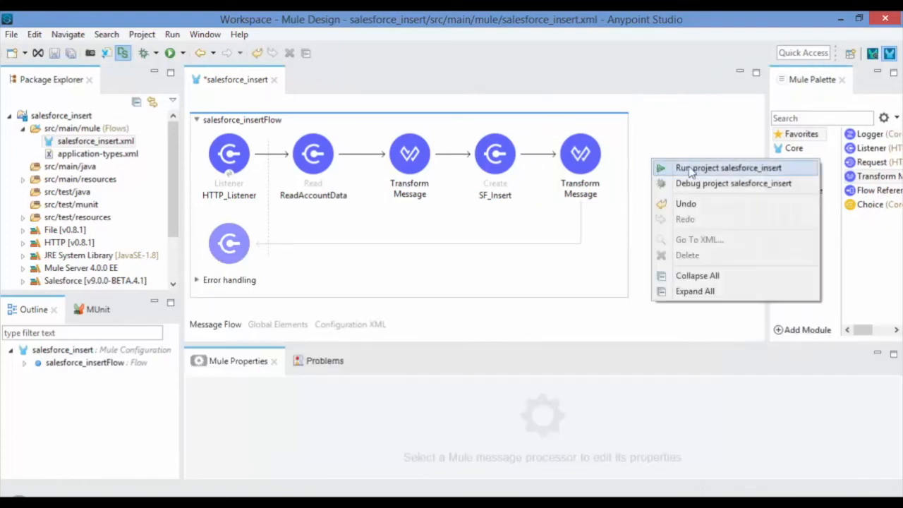
click(727, 168)
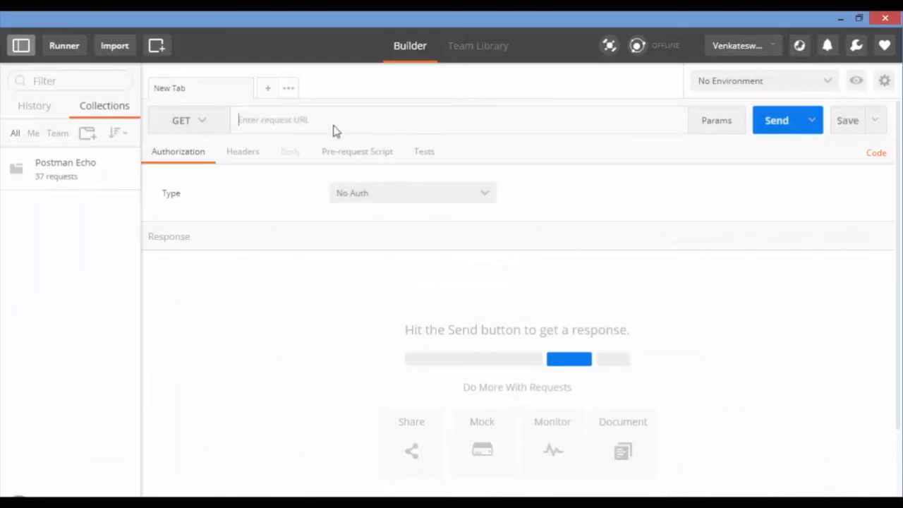
Send a GET request to mule4.eaiesb.com:8085/ from Postman to trigger the flow
text(mu)
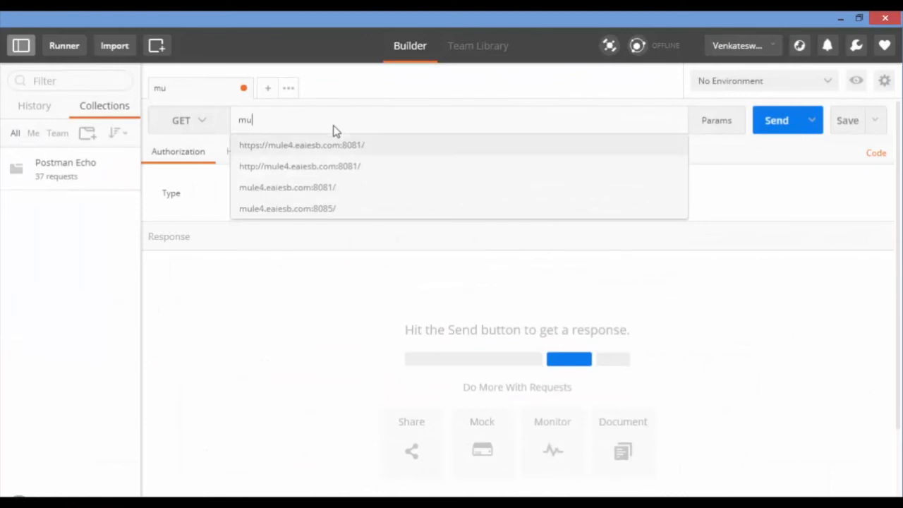
click(288, 208)
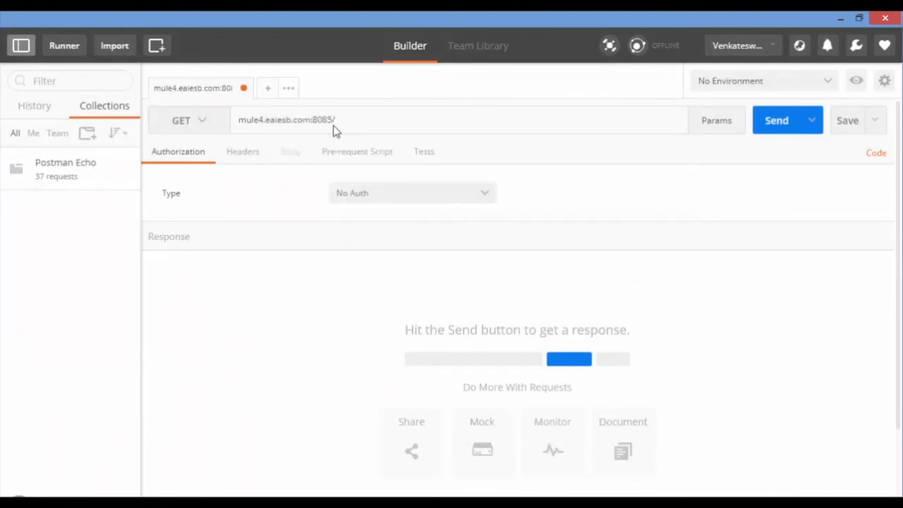
click(775, 120)
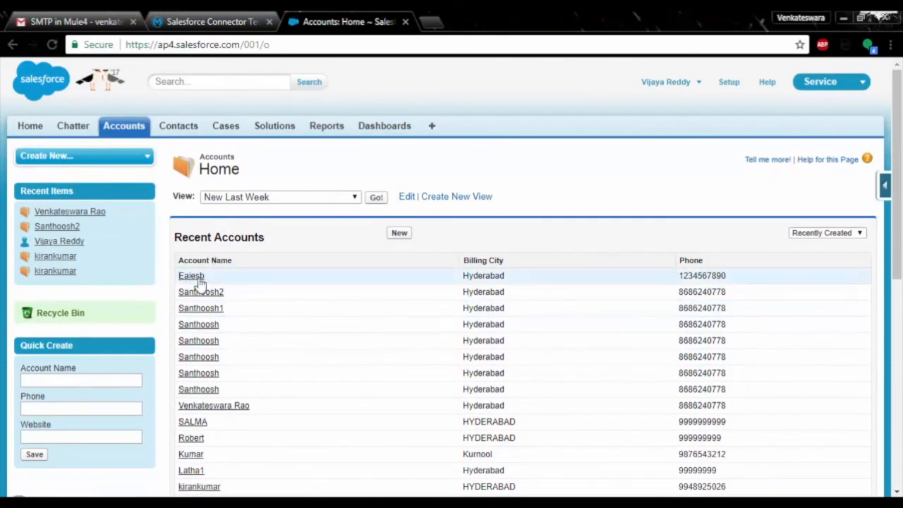
Open the newly created Ealesb account record from Recent Accounts
click(191, 275)
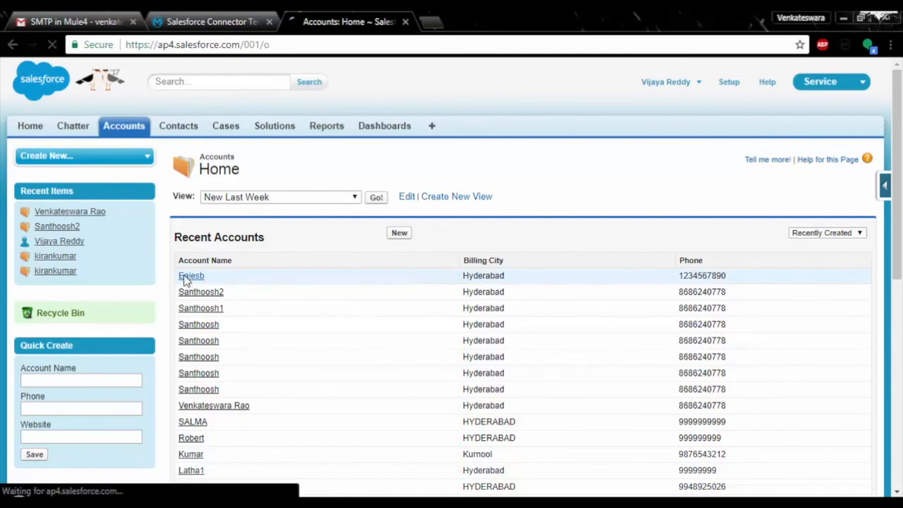
click(191, 276)
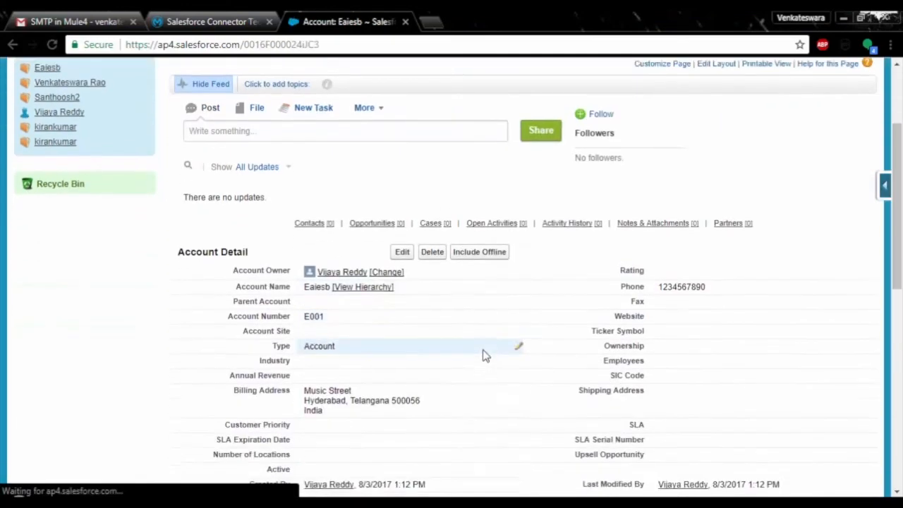